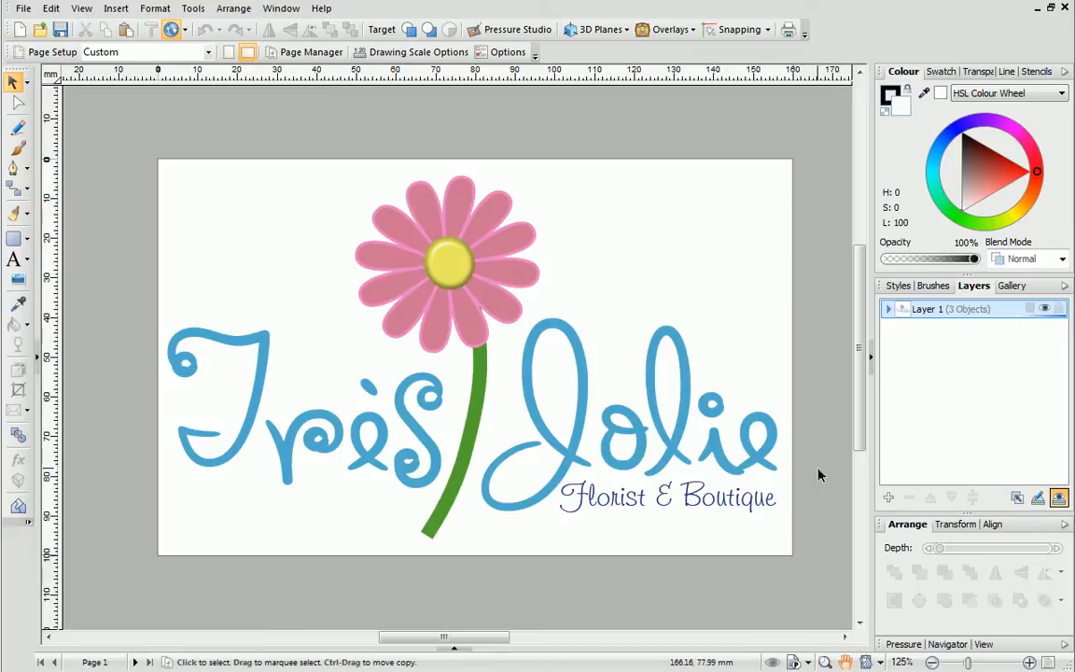
pyautogui.moveTo(112, 80)
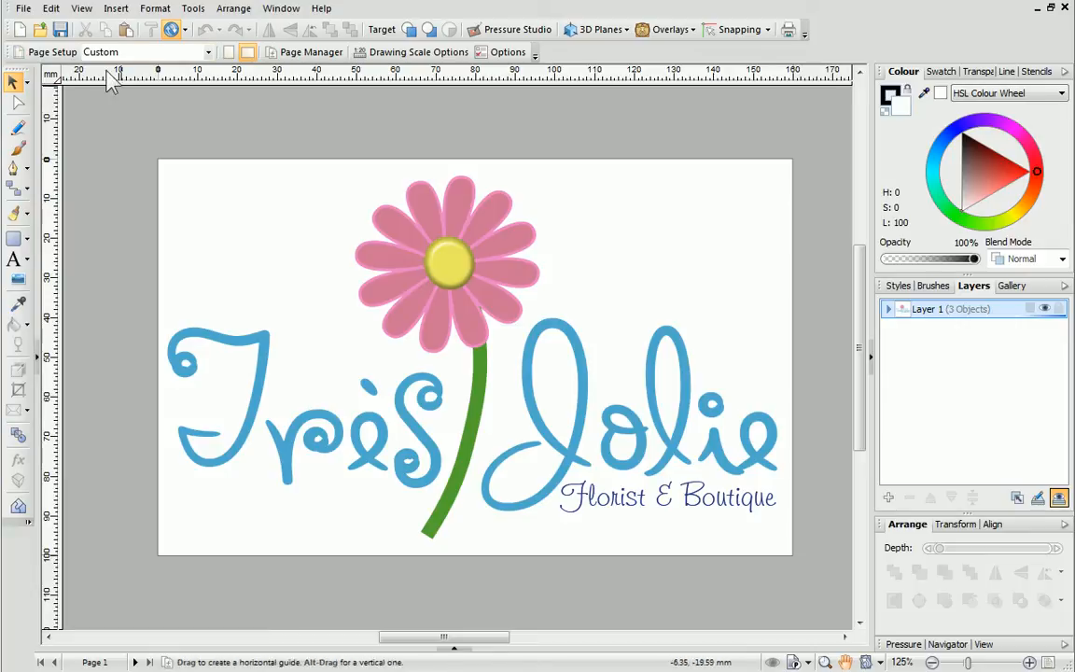
# Step: Open the File menu to reach Export as Picture for the Très Jolie logo
pyautogui.click(23, 8)
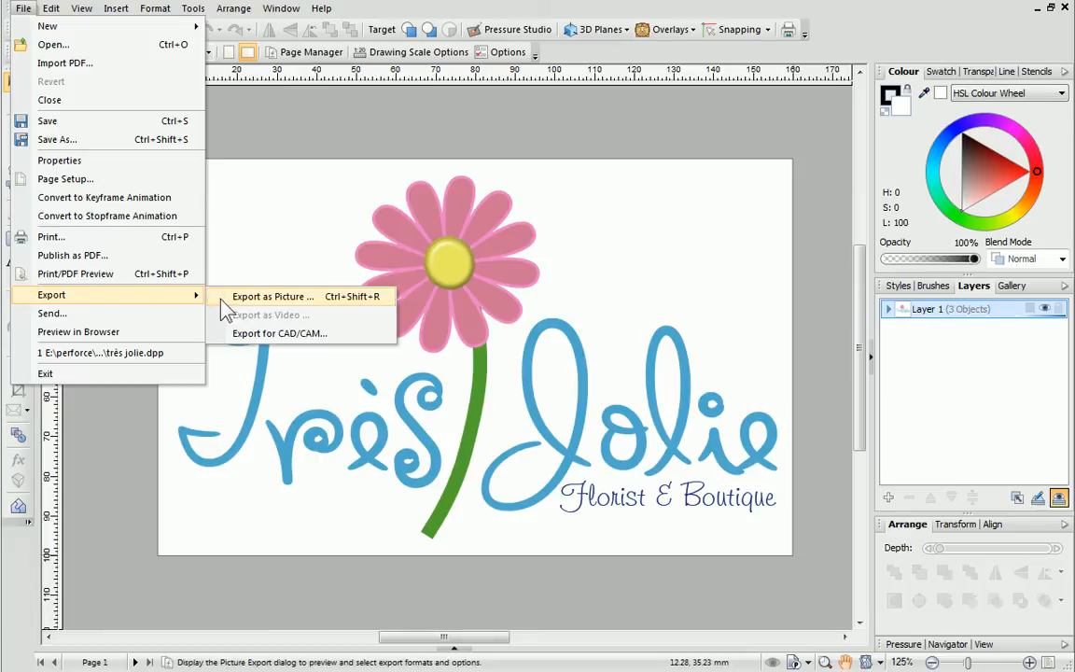
# Step: Preview the whole page as a 605×378 PNG in Export as Picture, after briefly trying GIF
pyautogui.click(272, 296)
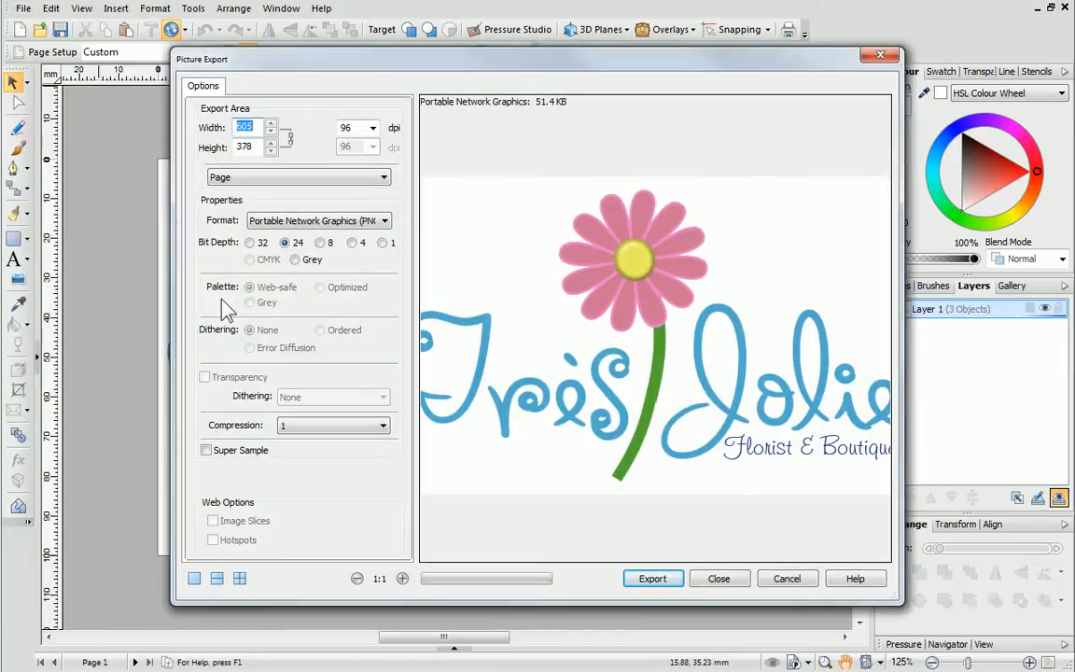
pyautogui.moveTo(402, 570)
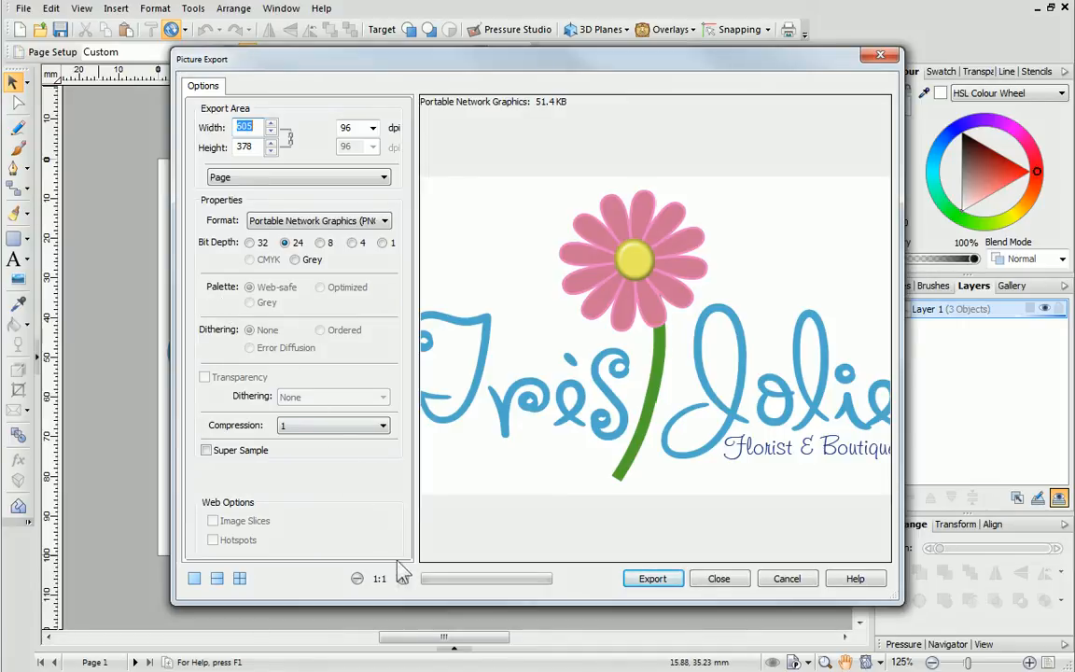
pyautogui.click(402, 579)
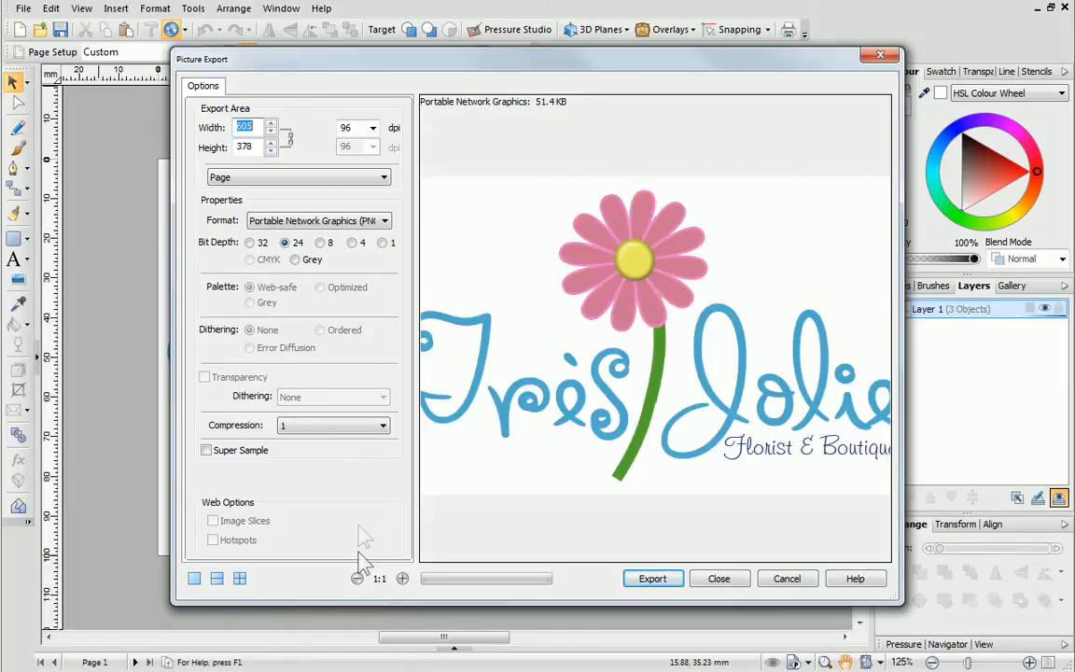
pyautogui.click(383, 220)
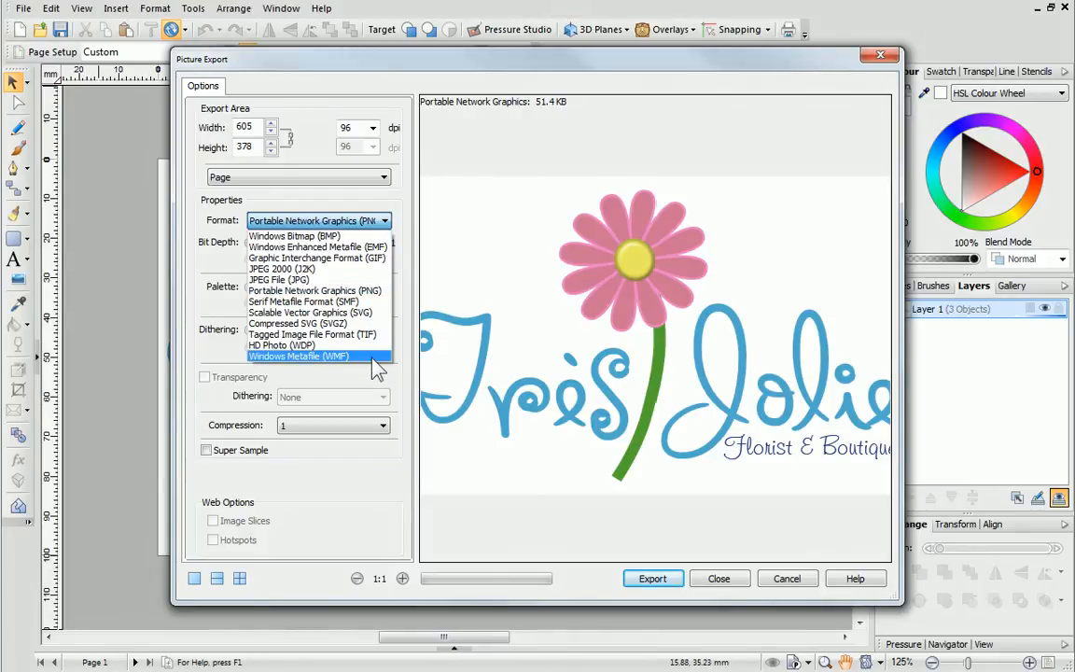
pyautogui.click(317, 257)
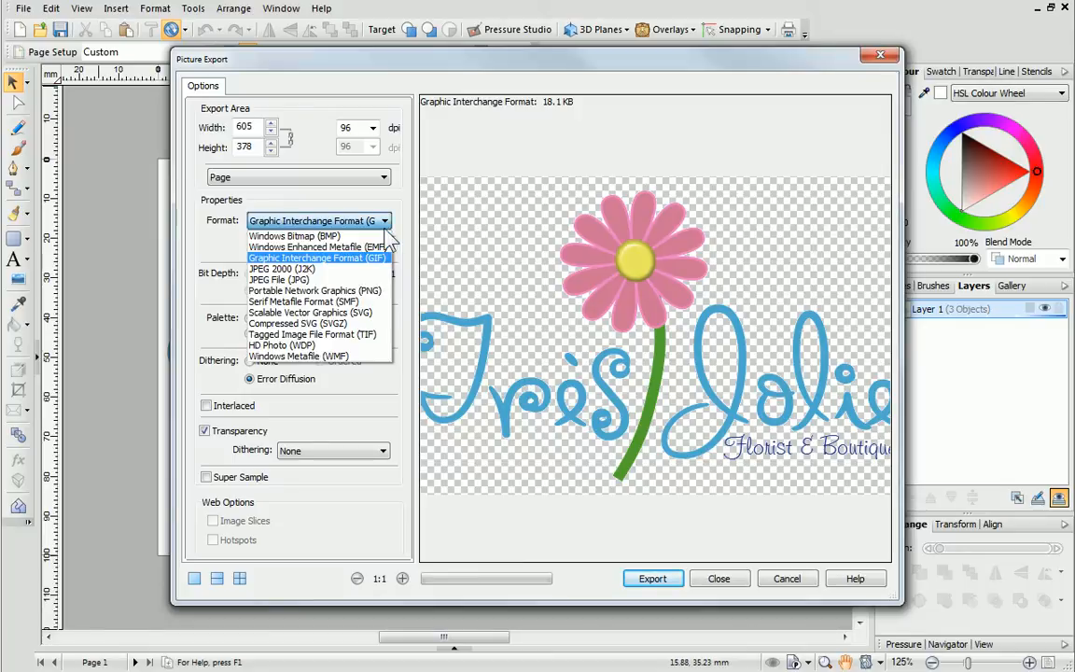
pyautogui.click(315, 290)
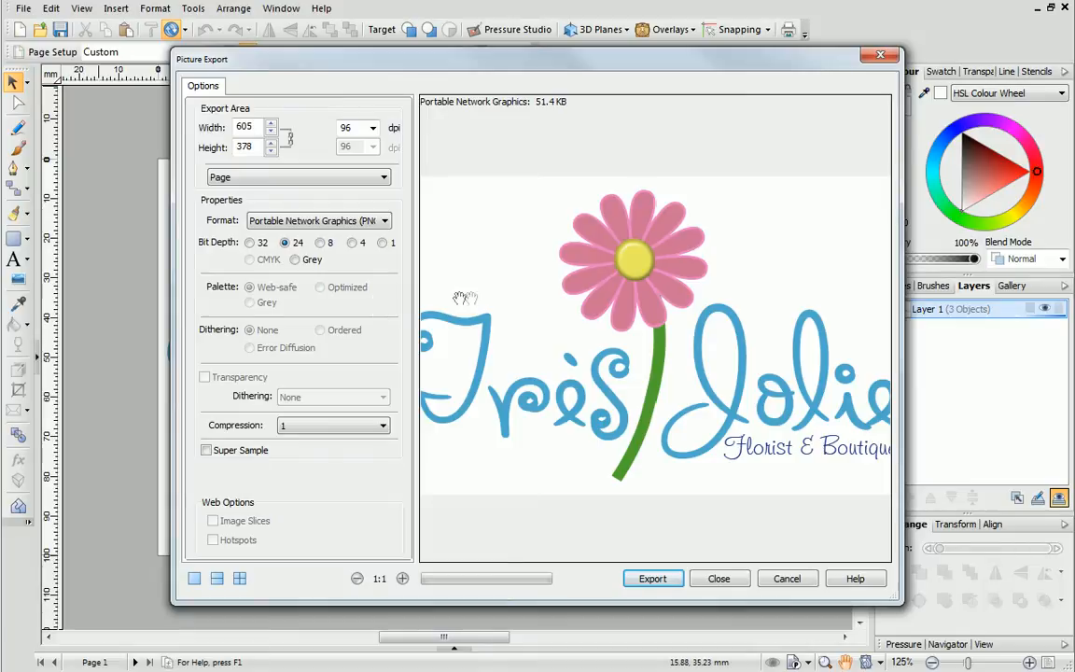
pyautogui.moveTo(529, 300)
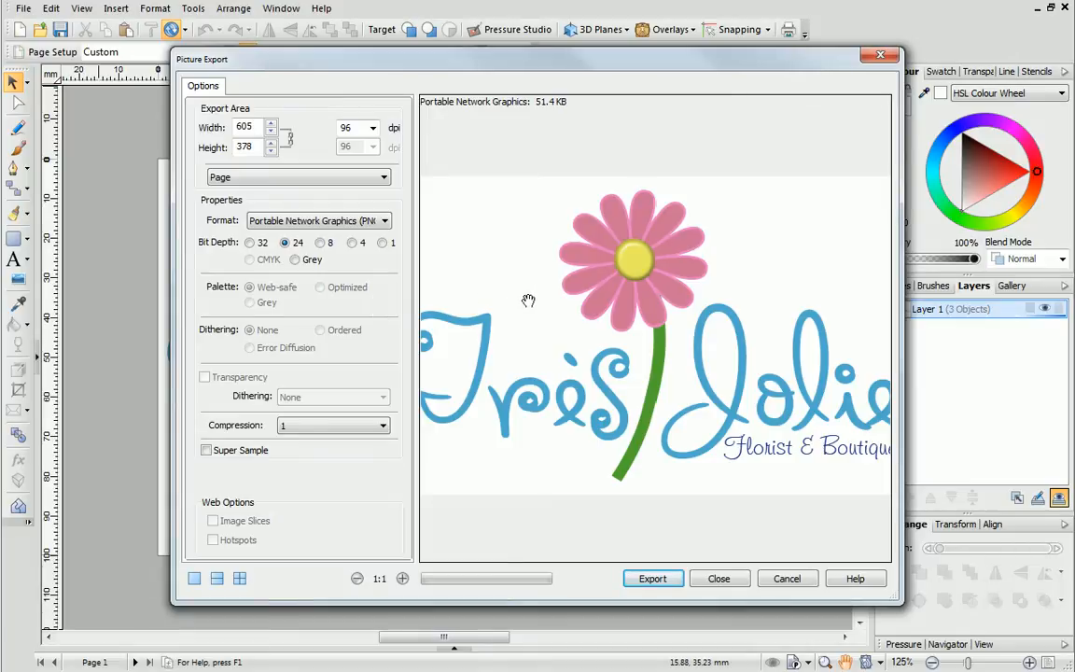
pyautogui.moveTo(558, 116)
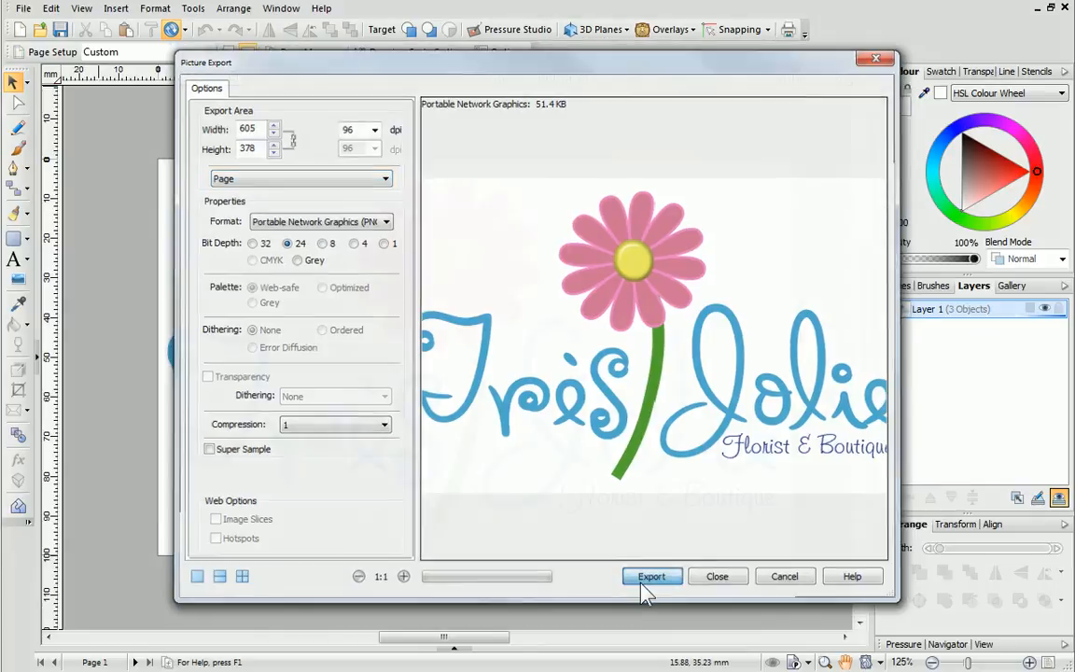
# Step: Export the full-page logo as a PNG named design_florist in My Pictures
pyautogui.click(652, 576)
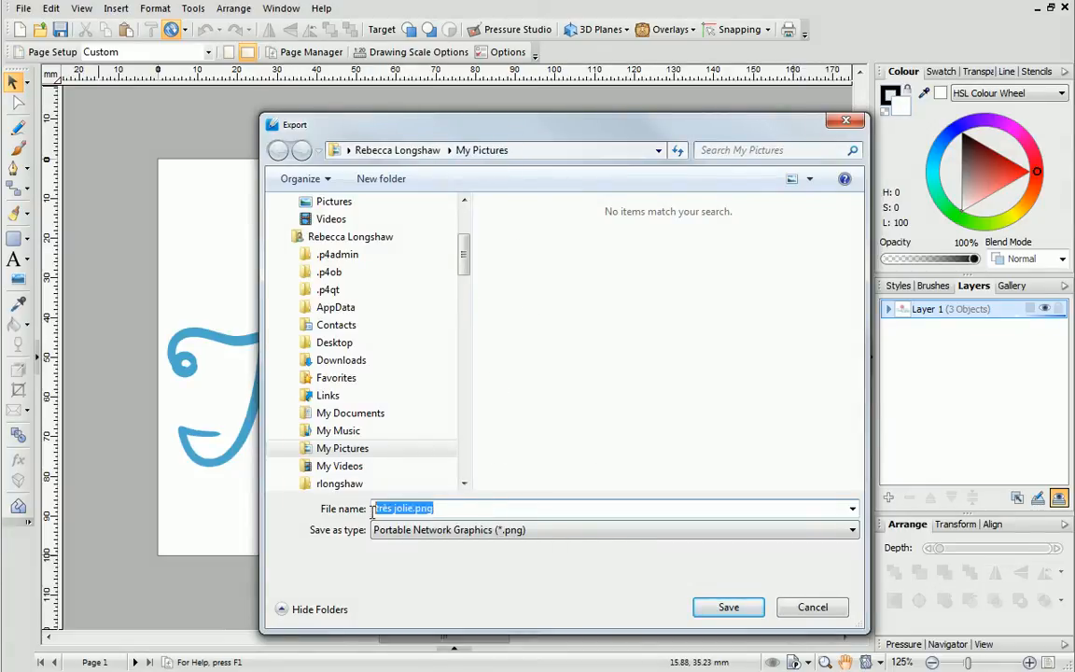
pyautogui.write('design_florist')
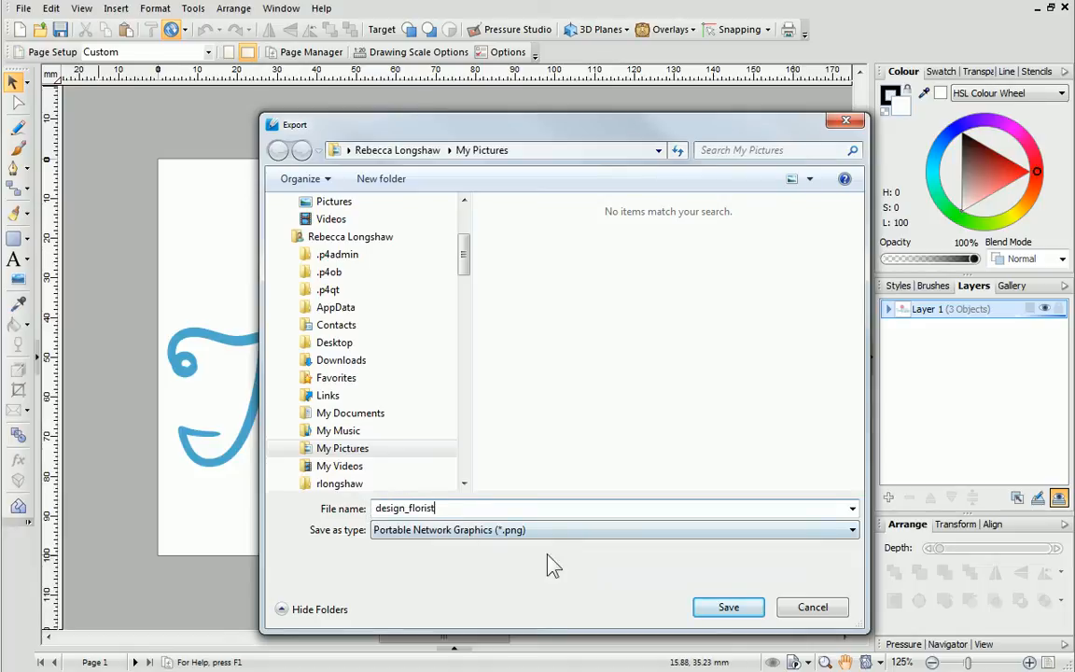
pyautogui.click(728, 607)
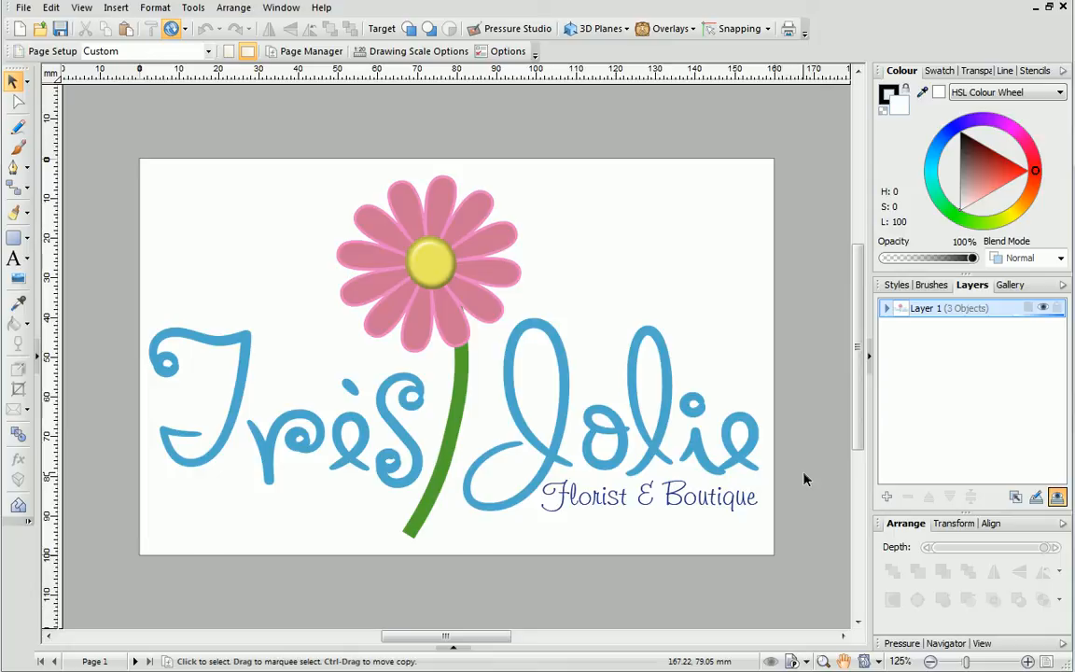
pyautogui.moveTo(490, 290)
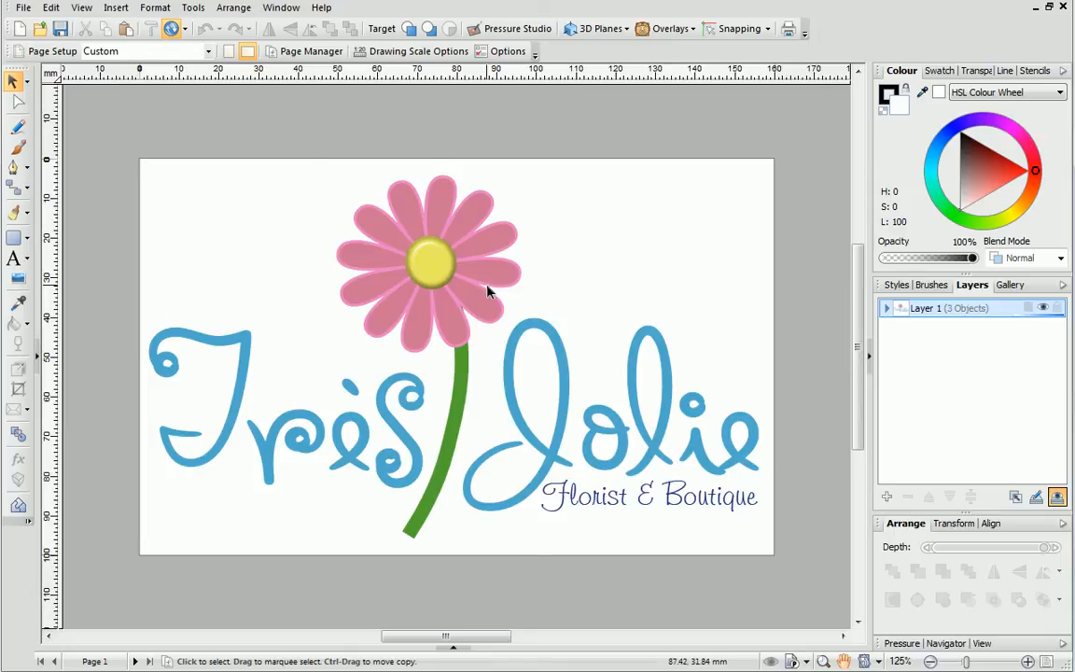
# Step: Select the flower and stem group and open Export as Picture for it as a 225×371 PNG
pyautogui.click(429, 262)
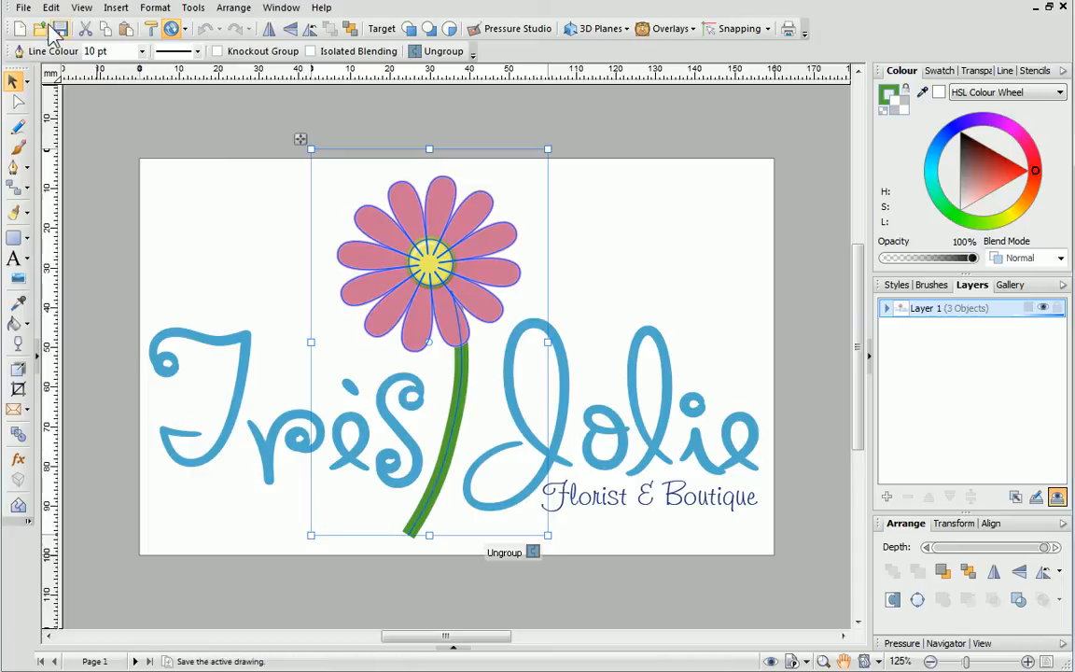
pyautogui.click(23, 7)
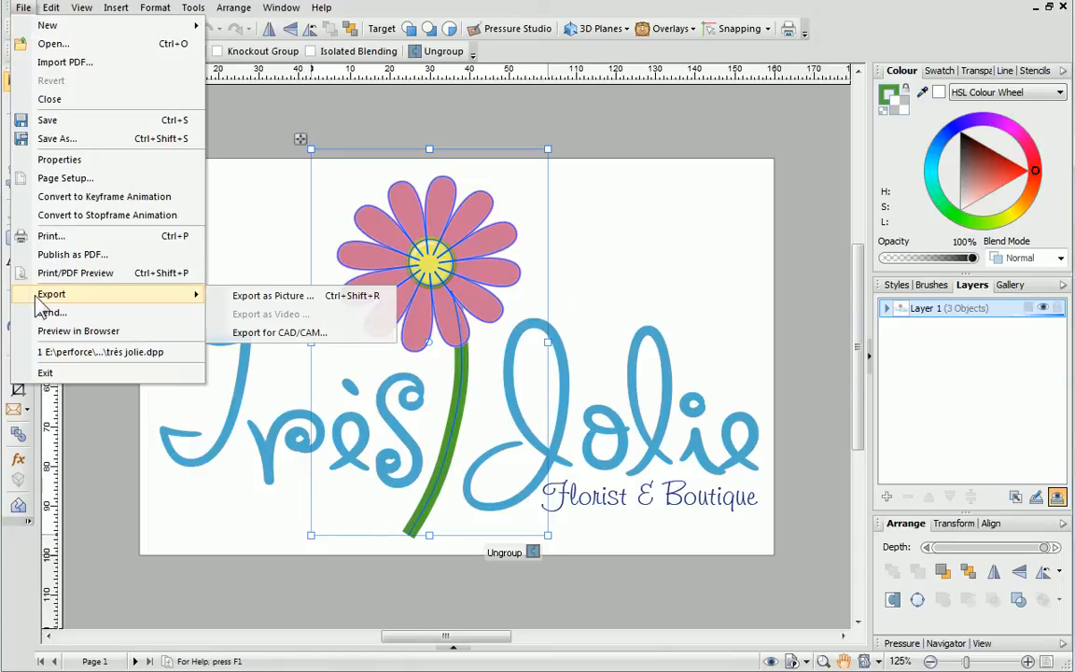
pyautogui.moveTo(273, 296)
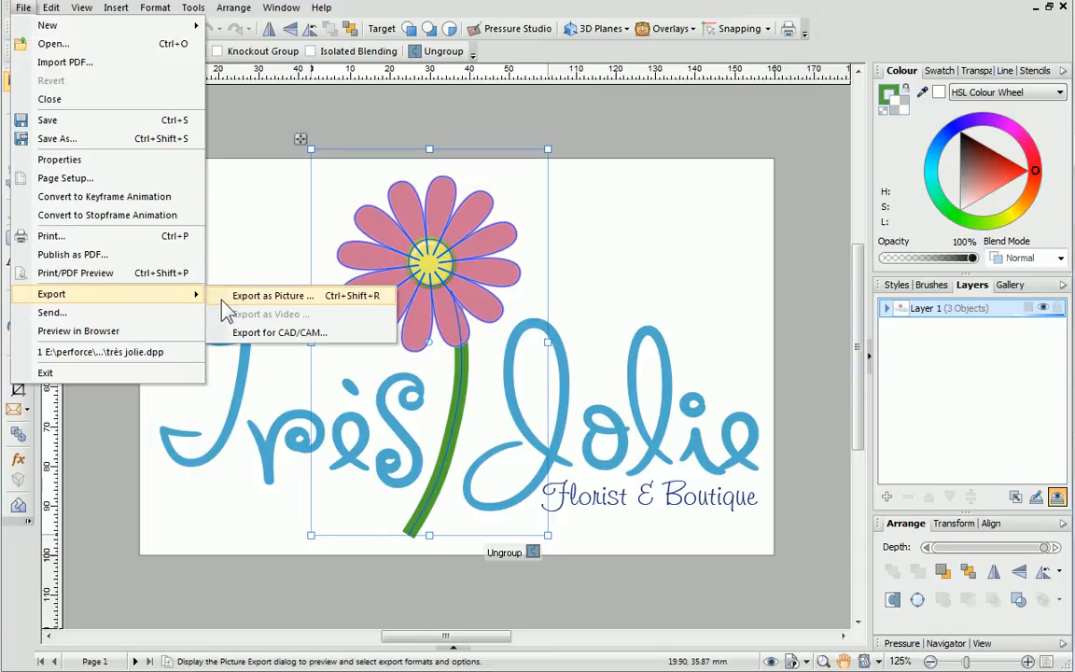
pyautogui.click(272, 295)
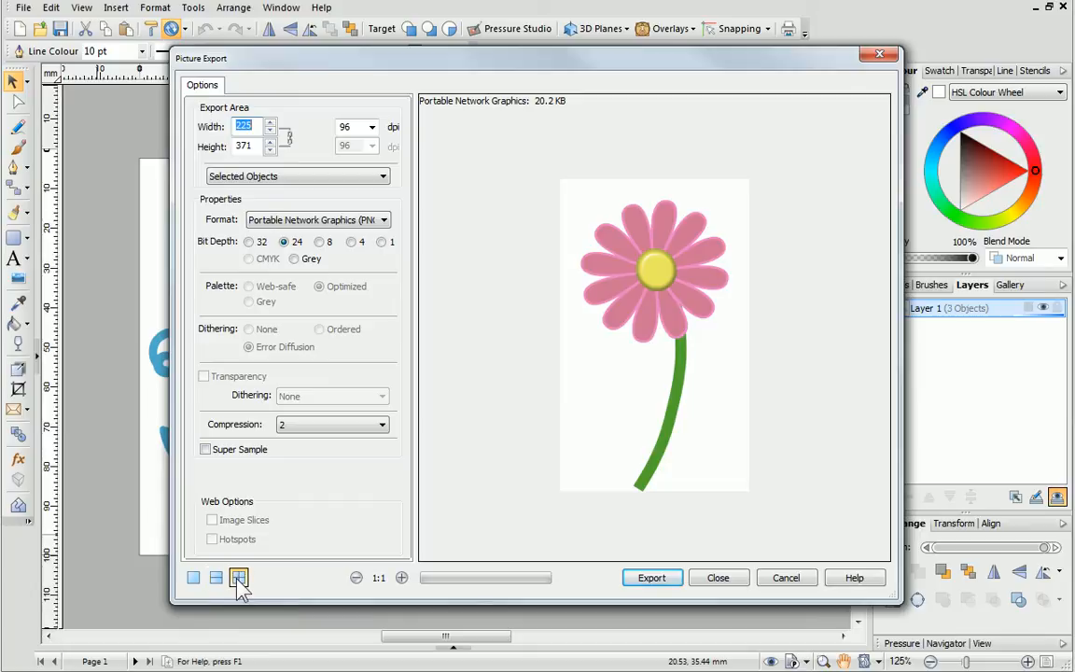
pyautogui.moveTo(239, 577)
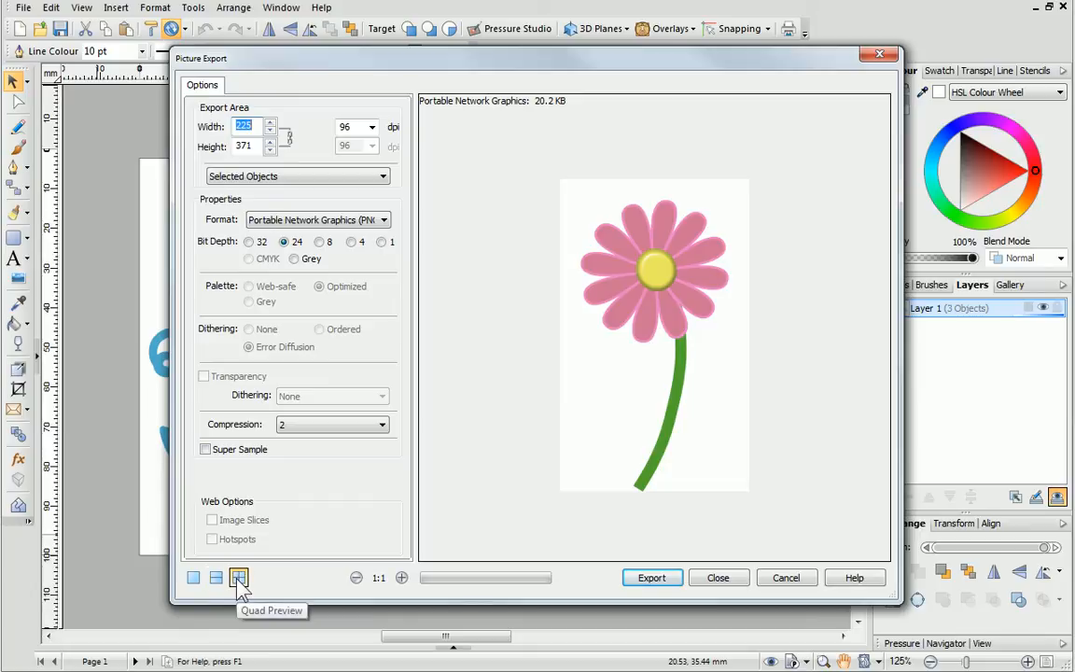
# Step: Compare the flower as a 10.8 KB JPEG with adjusted quality against a 32-bit PNG
pyautogui.click(215, 577)
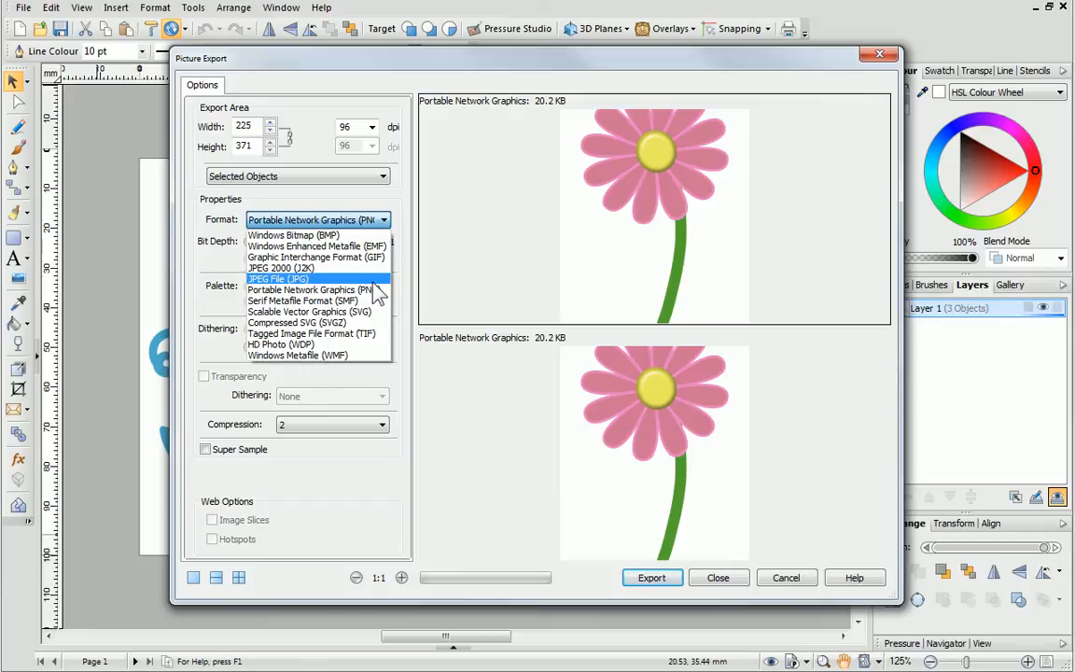
pyautogui.click(277, 278)
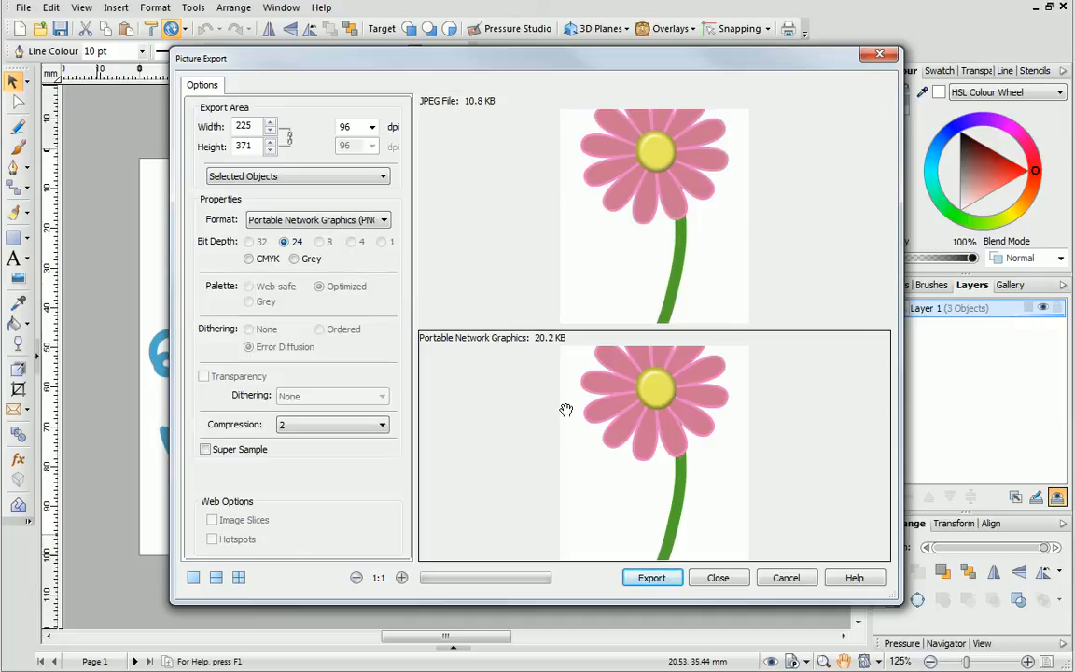
pyautogui.click(383, 220)
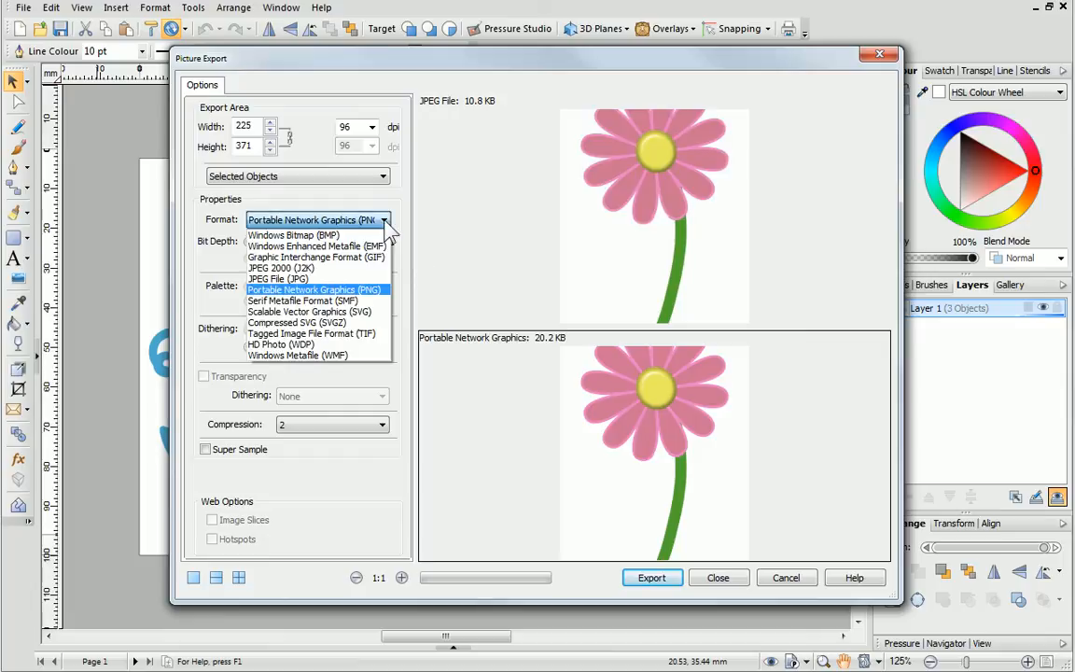
pyautogui.click(277, 278)
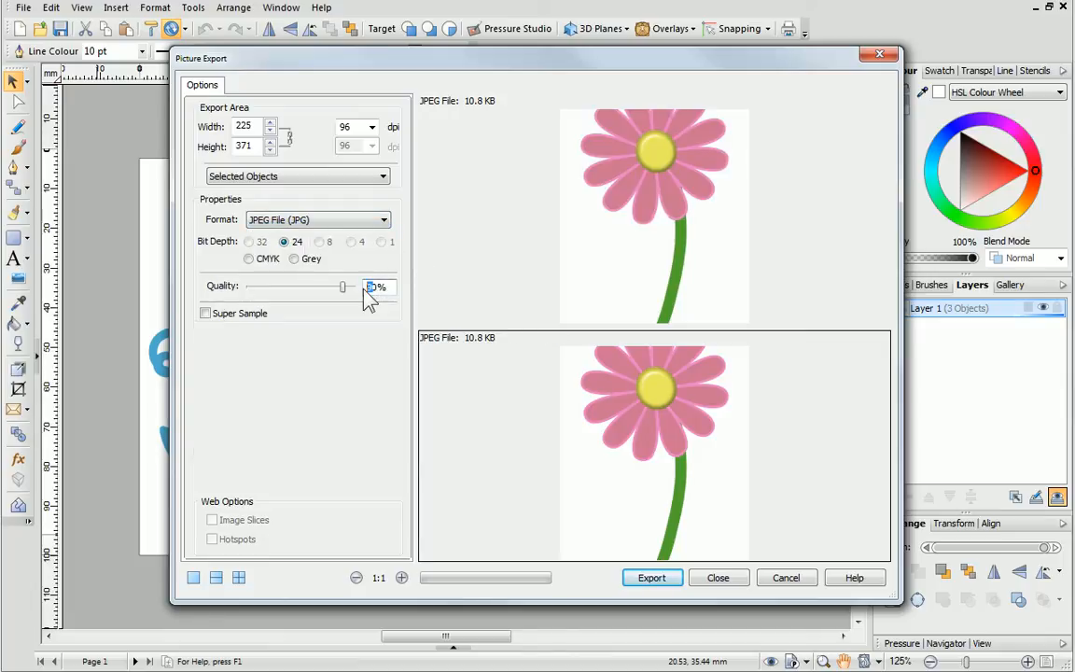
pyautogui.moveTo(342, 287); pyautogui.dragTo(332, 286)
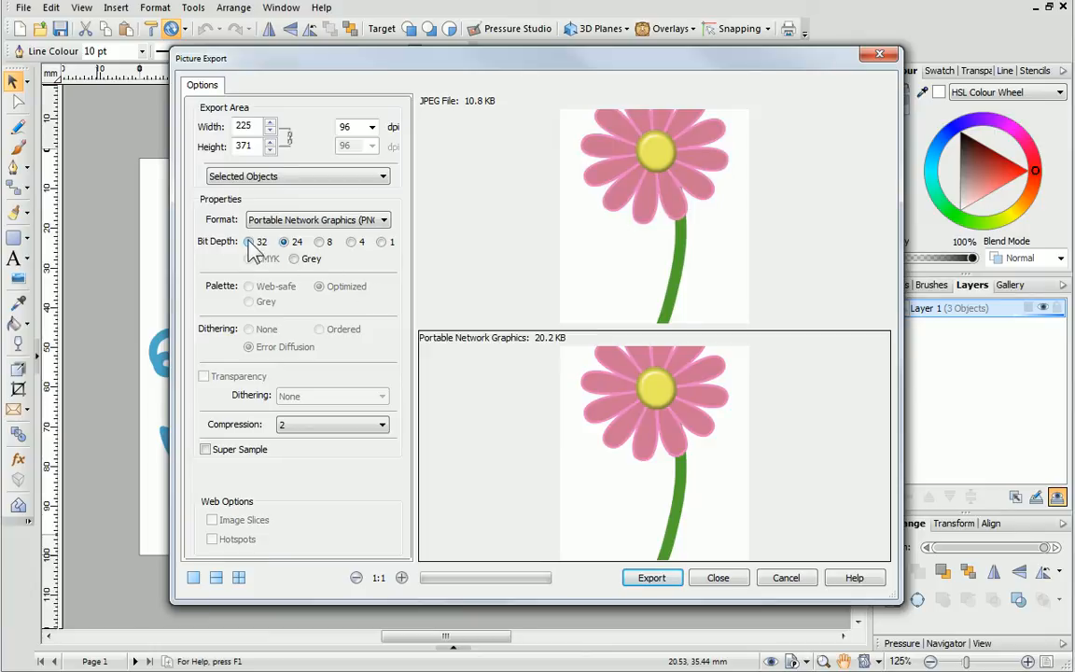
pyautogui.click(203, 375)
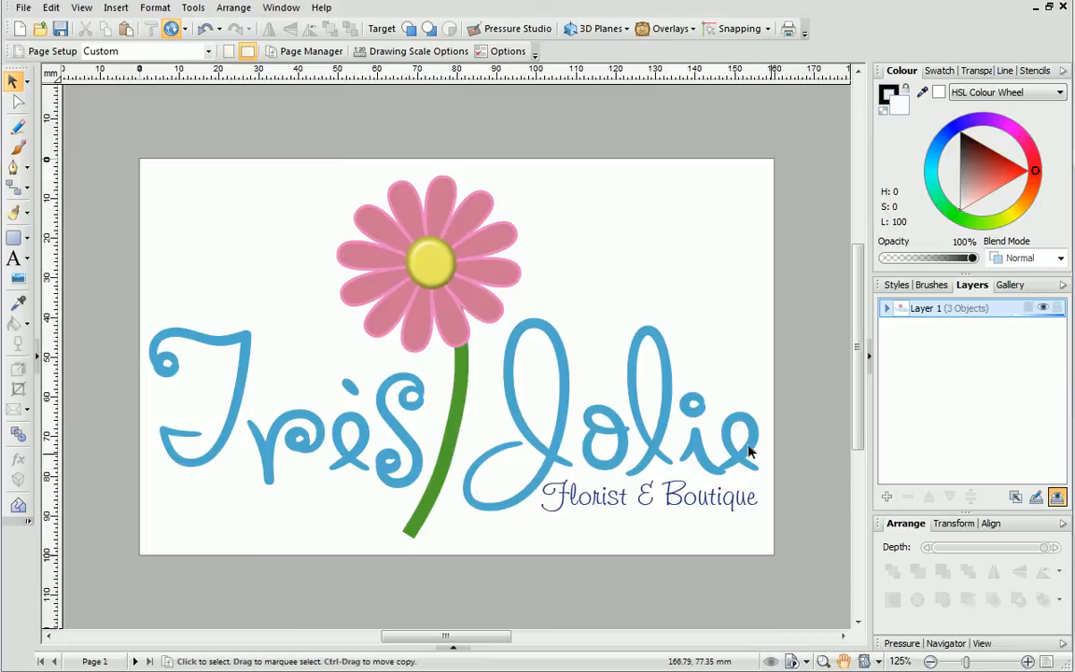
# Step: Exit DrawPlus, choosing Yes to save changes to très jolie.dpp
pyautogui.click(23, 7)
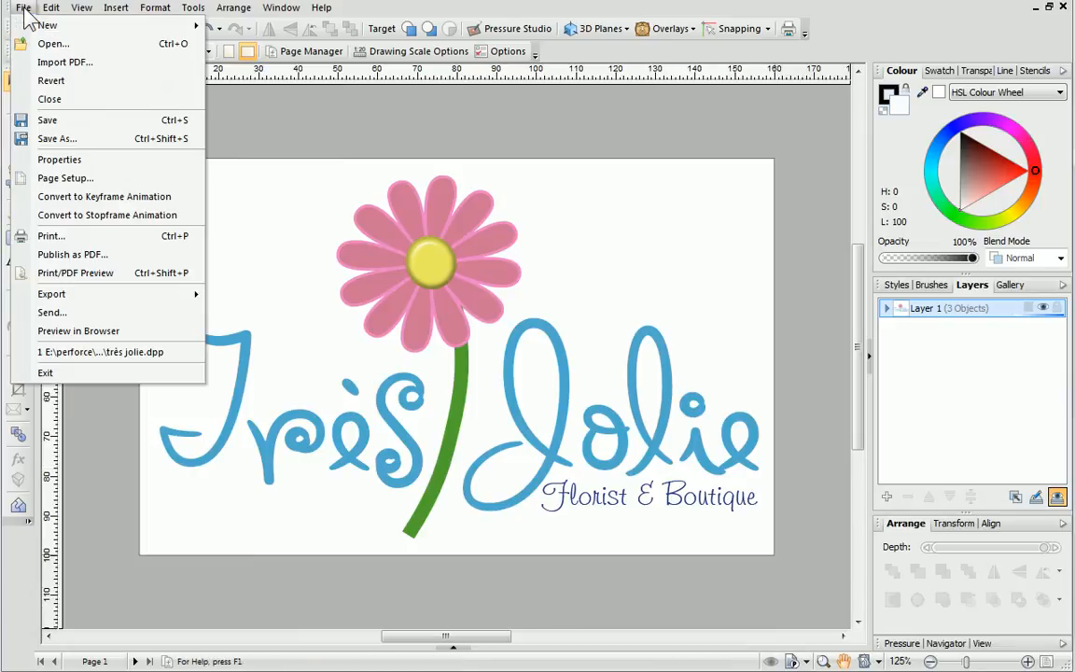
pyautogui.moveTo(44, 372)
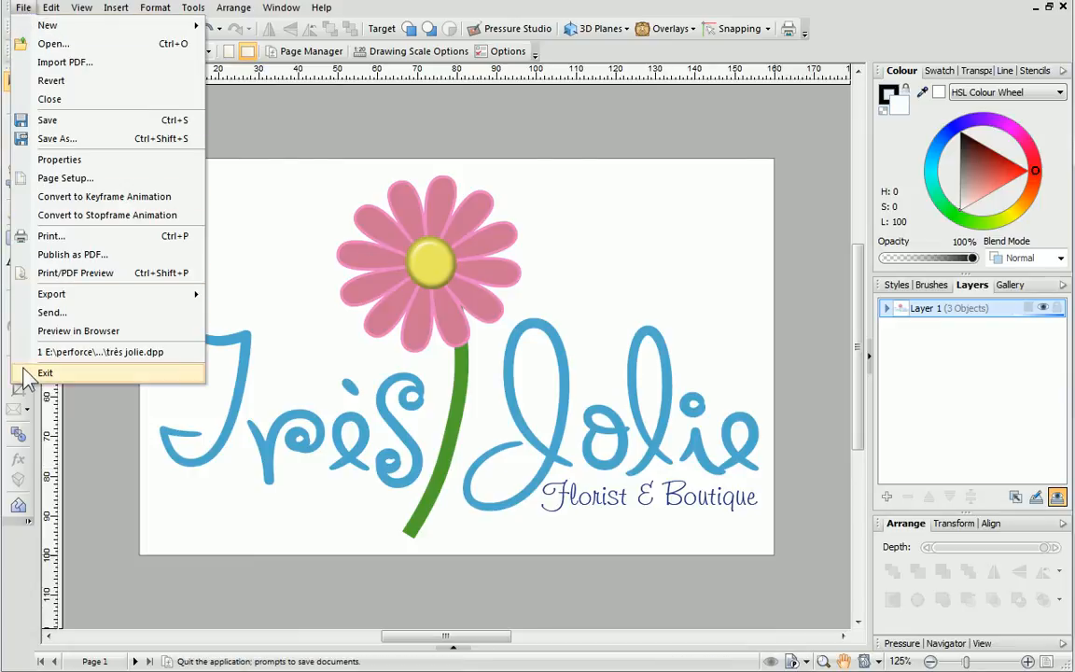
pyautogui.click(44, 372)
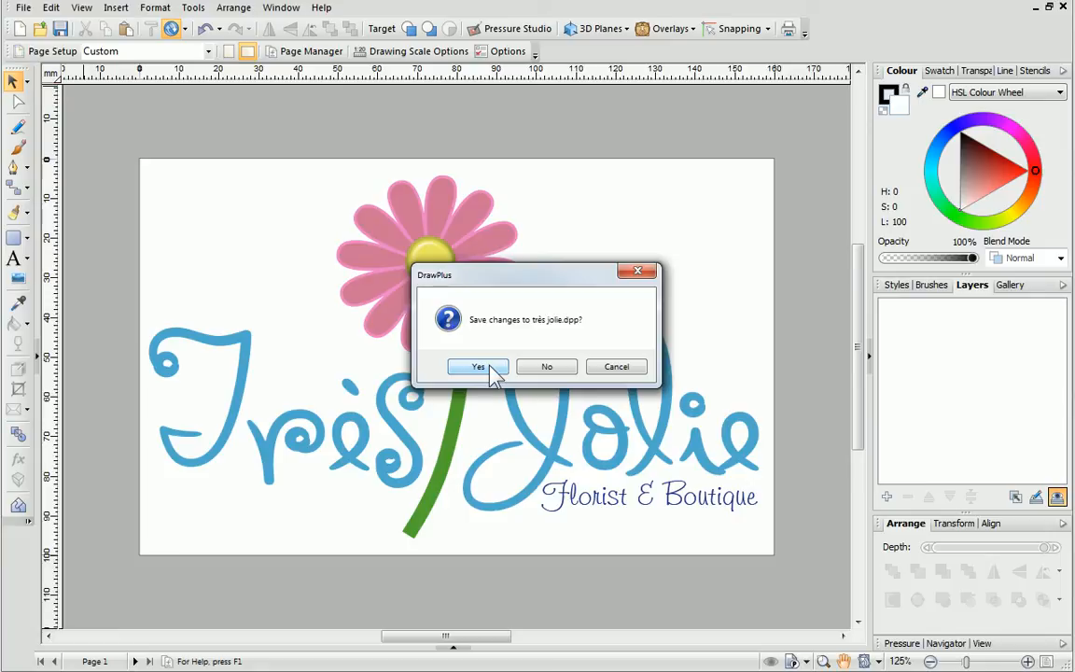
pyautogui.moveTo(583, 336)
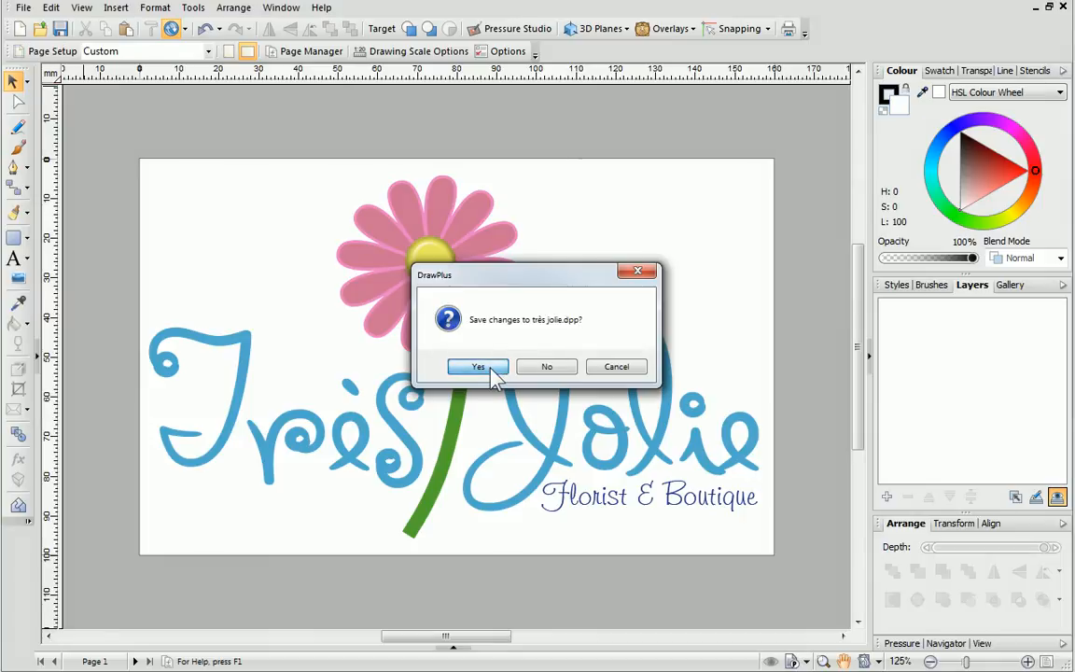
pyautogui.click(479, 365)
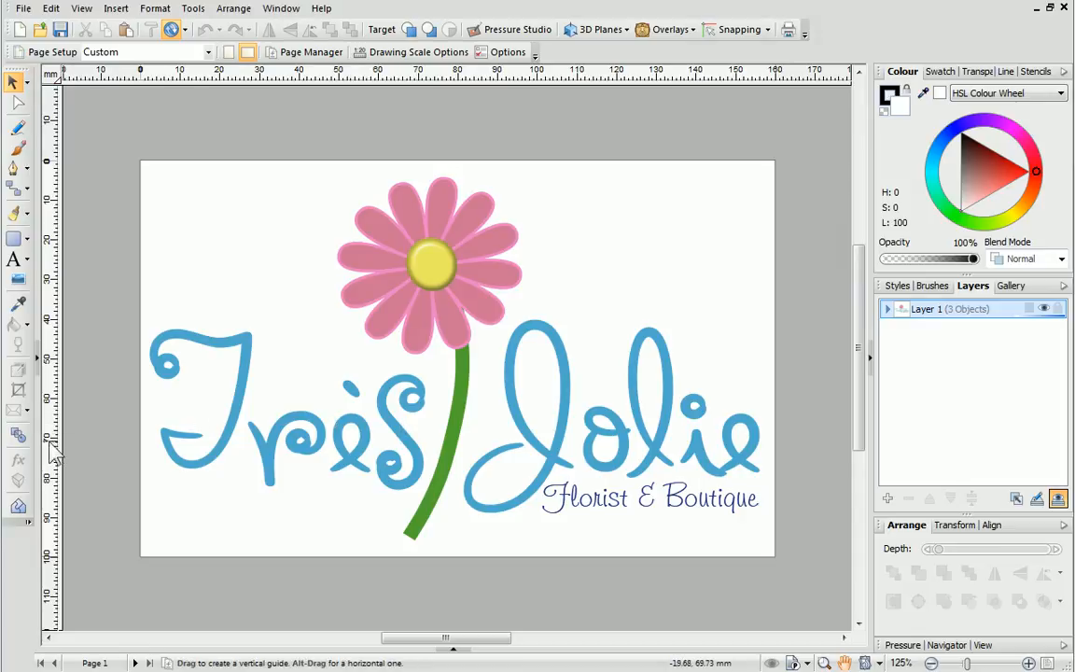
# Step: Switch the ruler units to pixels and show the Overlays dropdown list
pyautogui.rightClick(51, 75)
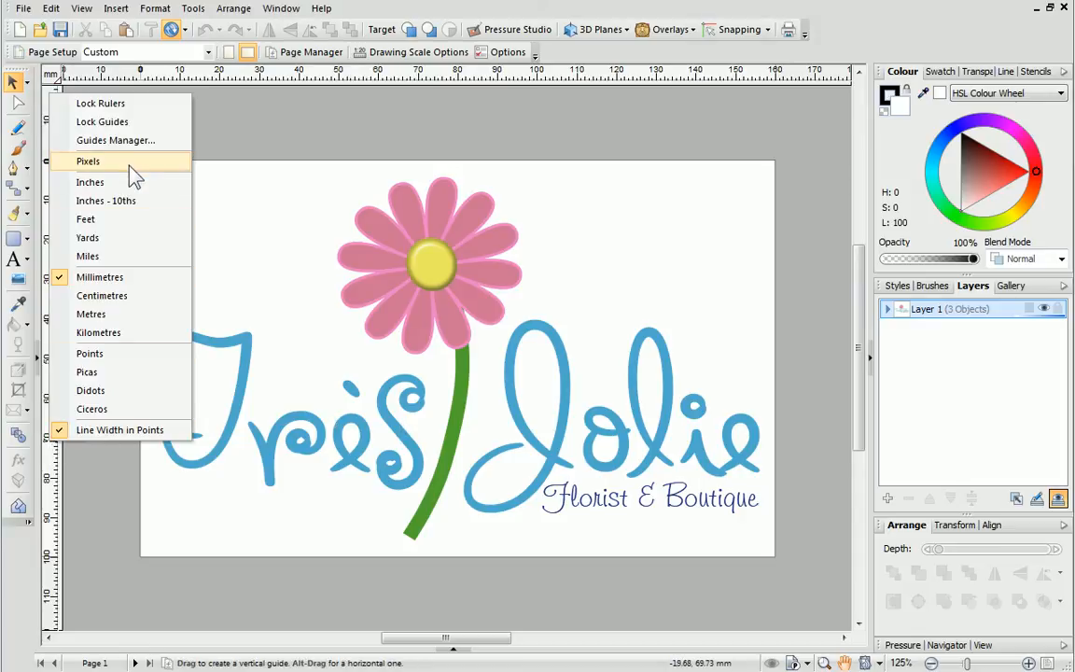
pyautogui.click(88, 160)
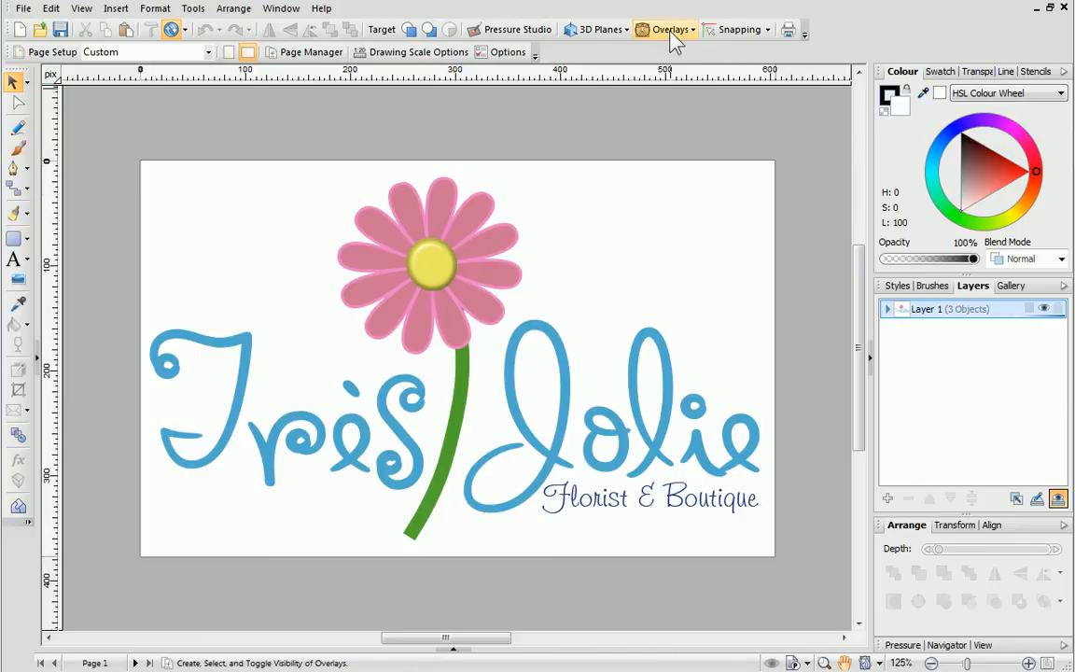
pyautogui.click(668, 29)
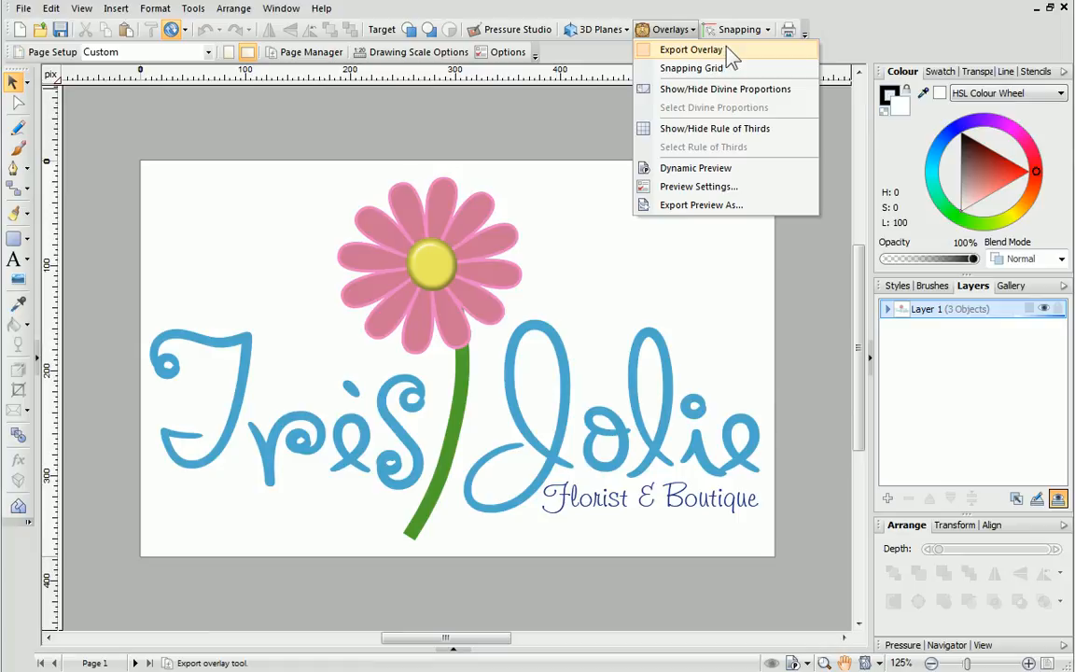
# Step: Add an Export Overlay framing the Très Jolie logo
pyautogui.click(690, 50)
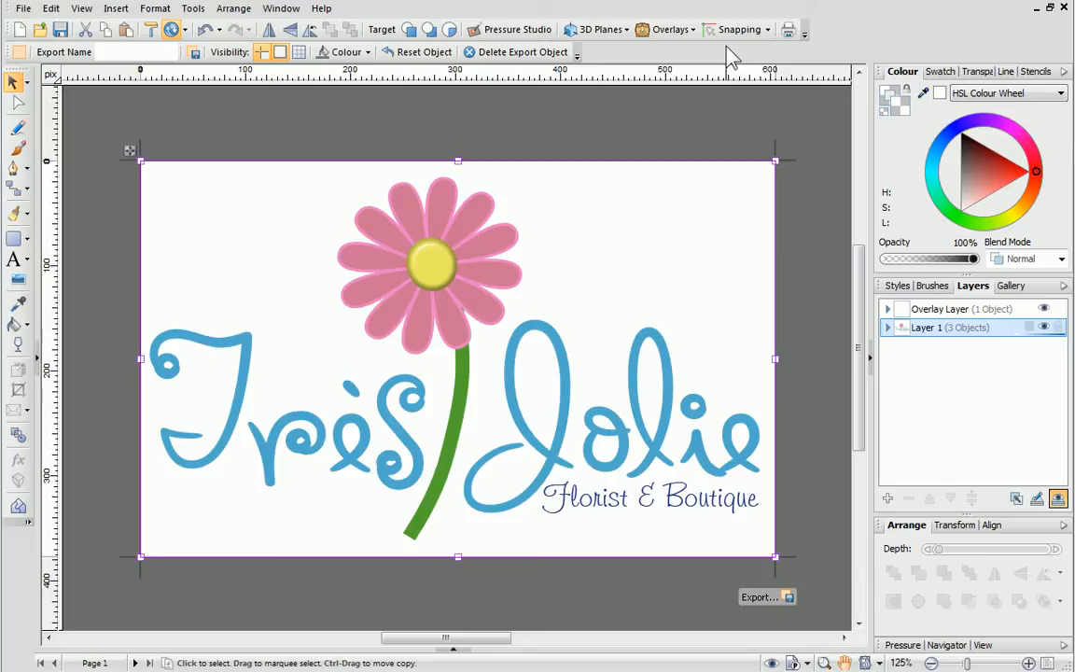
pyautogui.moveTo(772, 153)
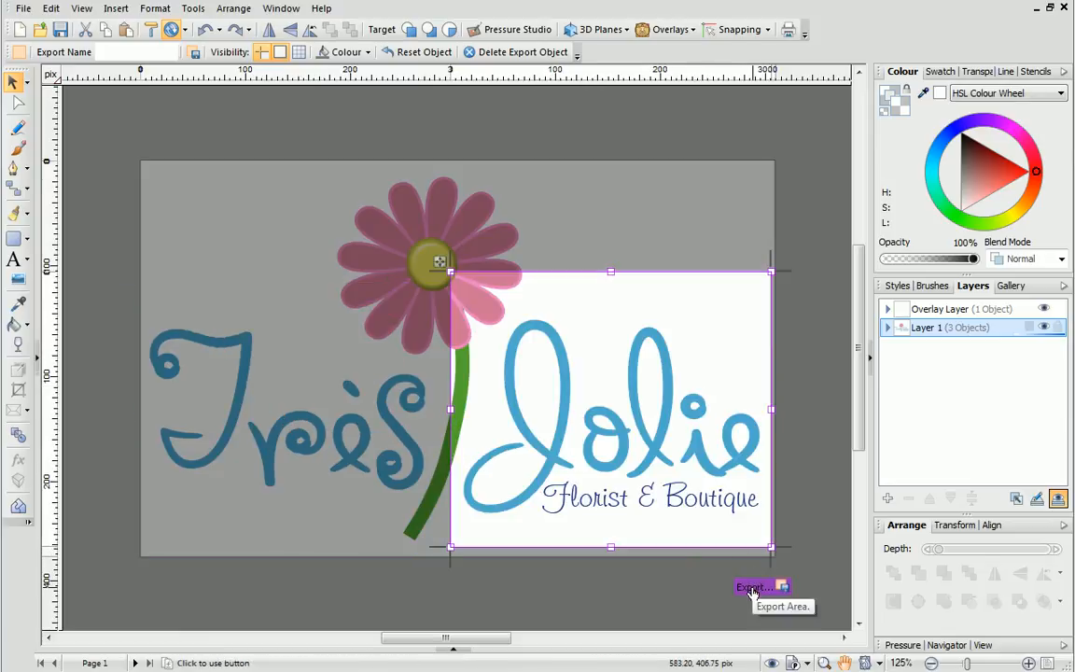
# Step: Export the overlay region as a JPEG file named design_Jolie
pyautogui.click(752, 587)
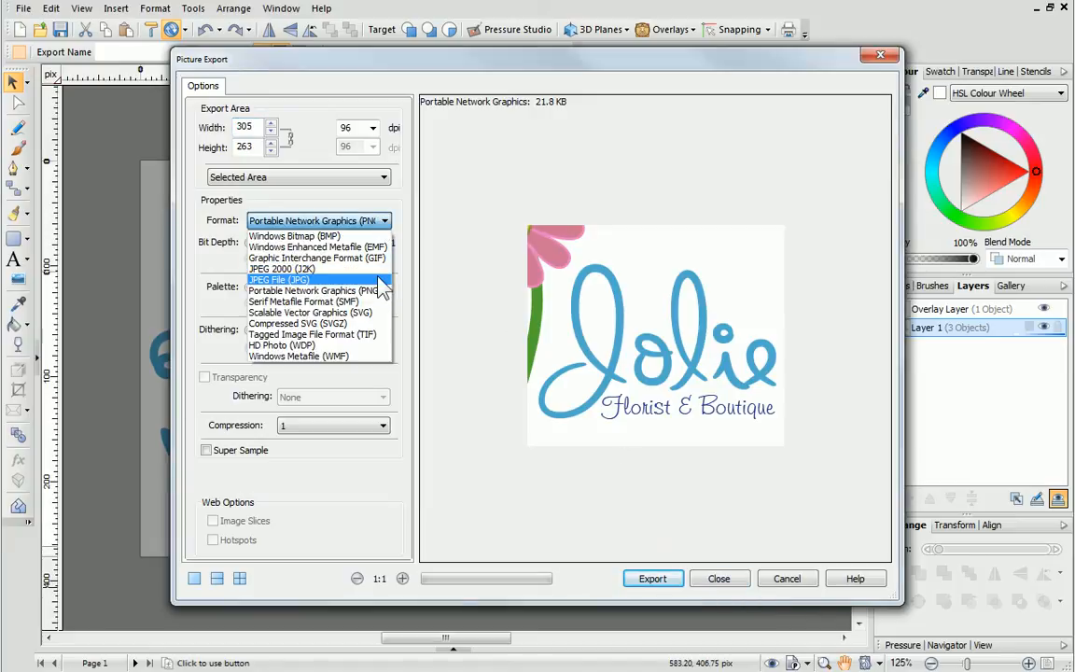
pyautogui.click(282, 279)
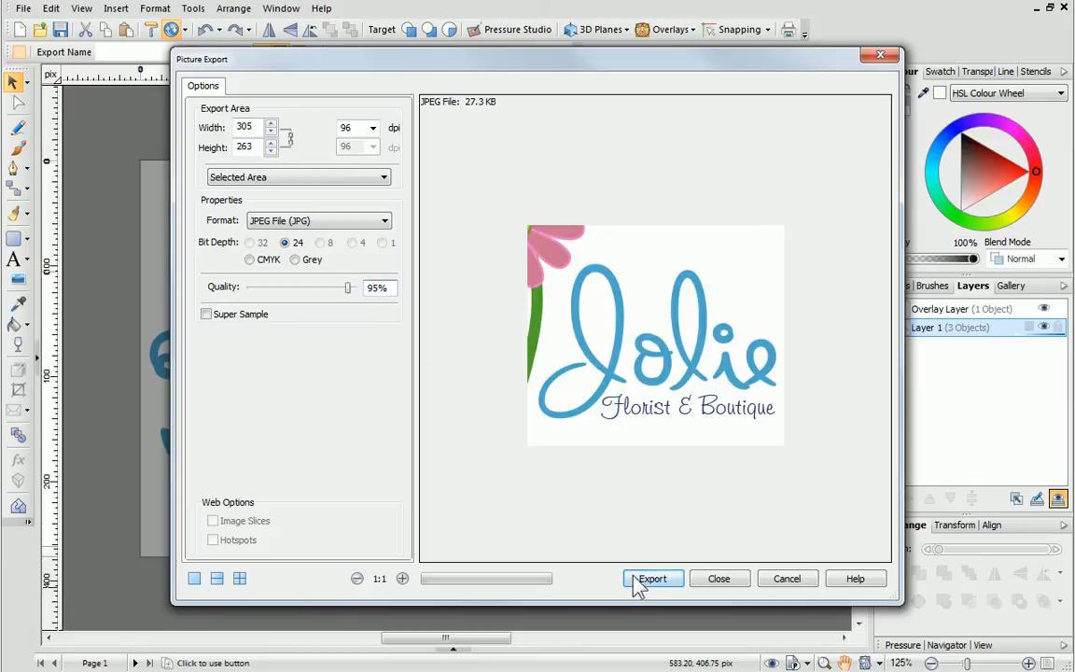
pyautogui.click(652, 578)
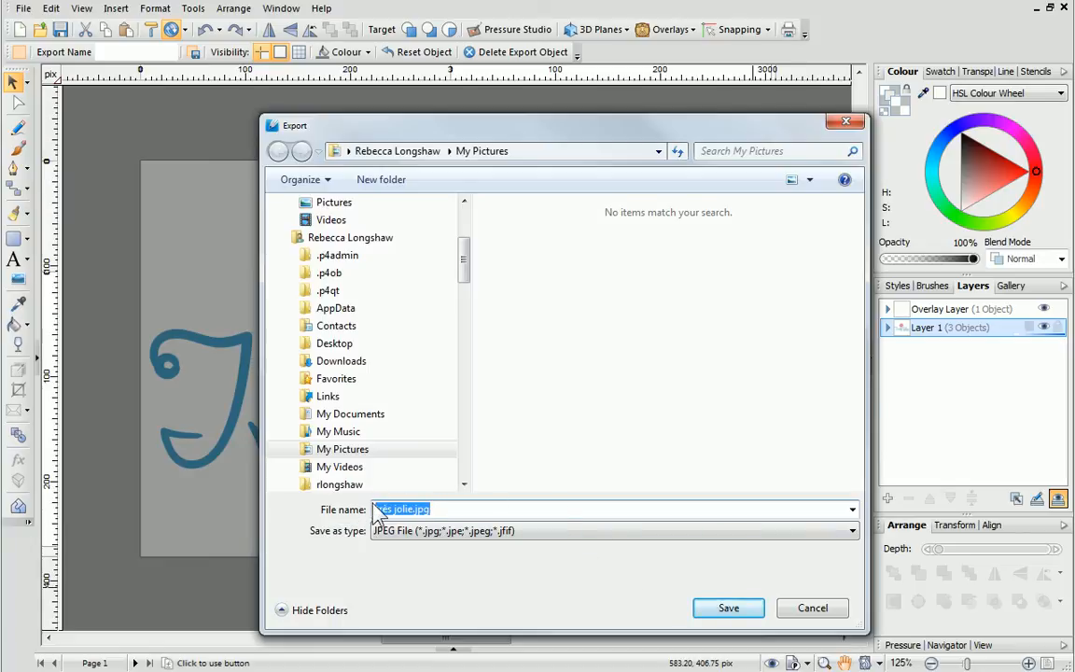
pyautogui.write('design_Jolie')
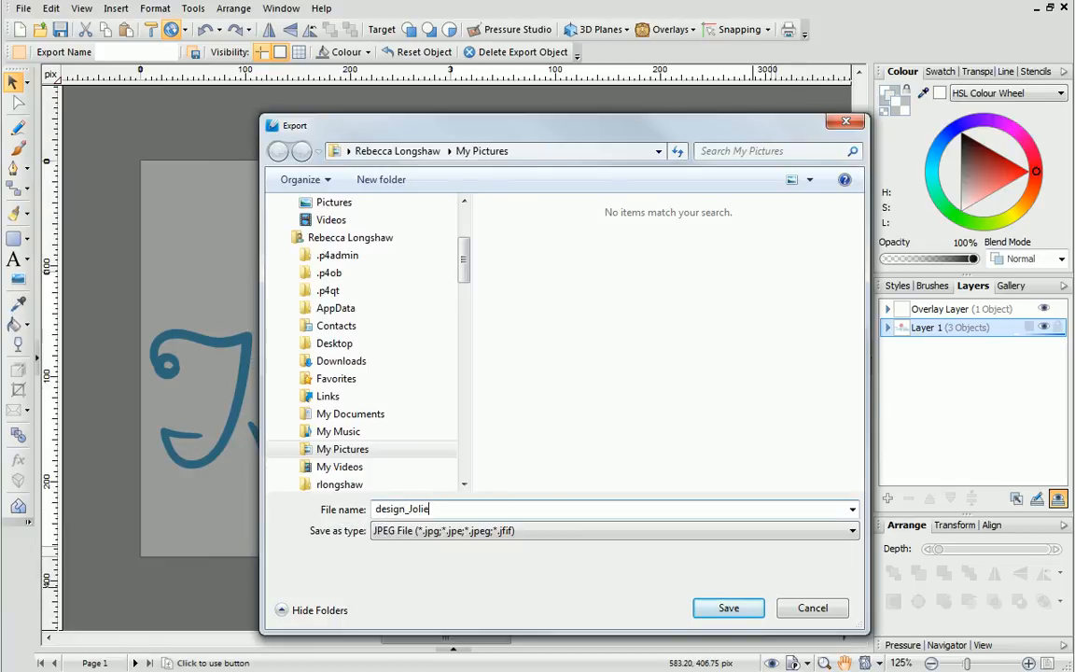